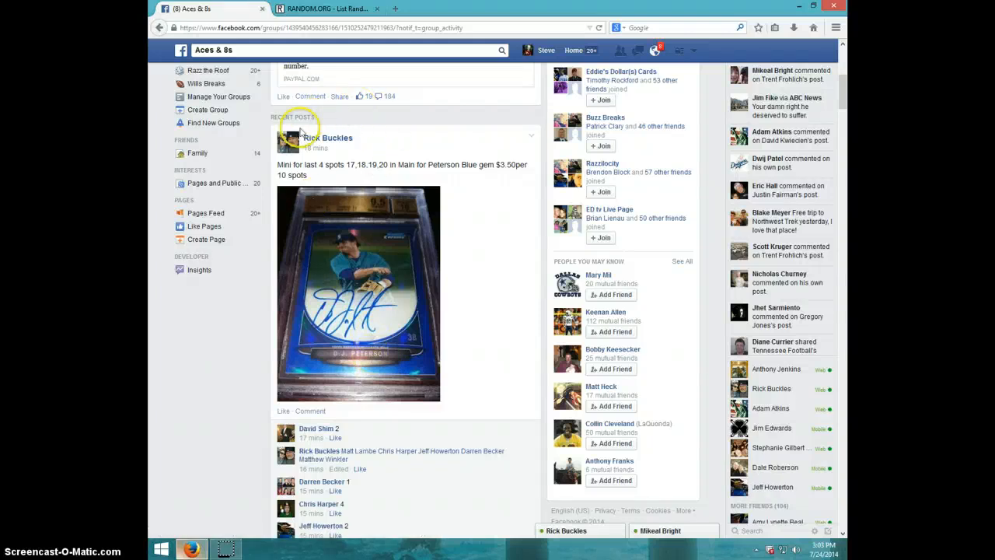
pyautogui.moveTo(354, 164)
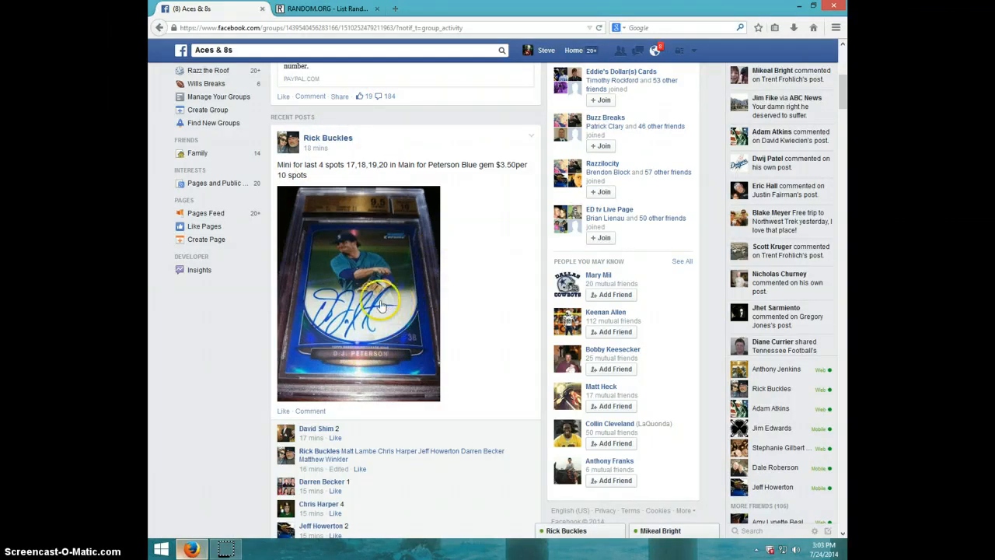
# - Check the clock, switch to RANDOM.ORG and randomize the ten-name list once
pyautogui.scroll(-3)
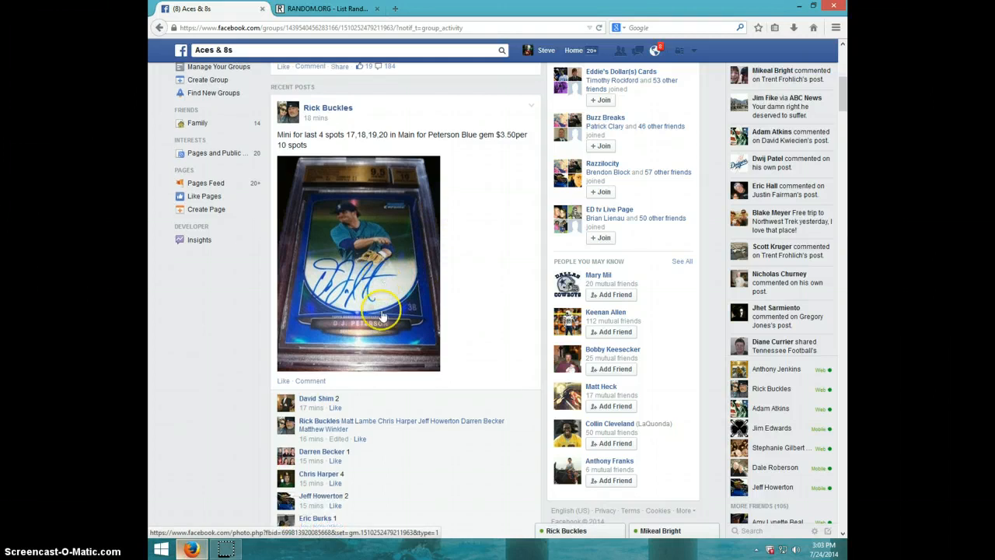
pyautogui.scroll(-3)
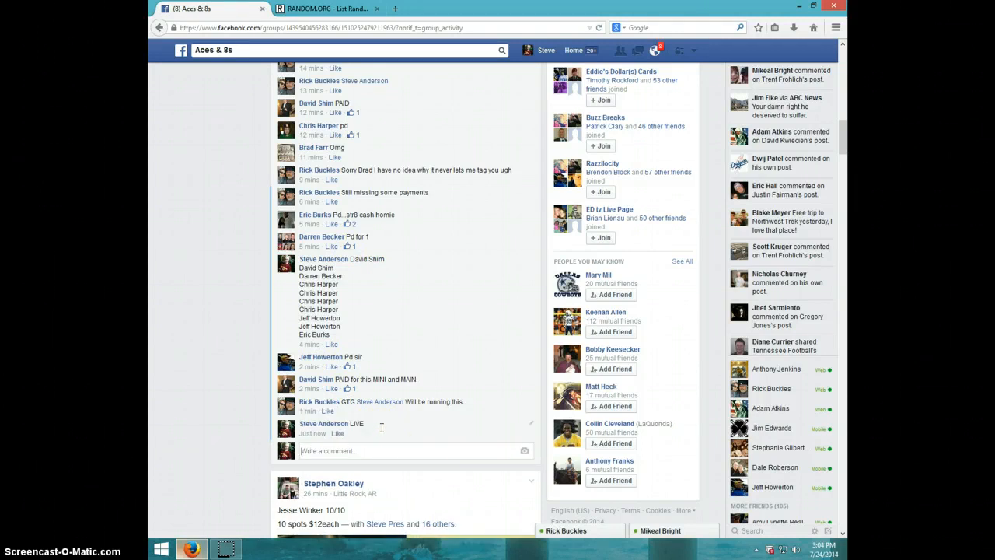
pyautogui.click(816, 550)
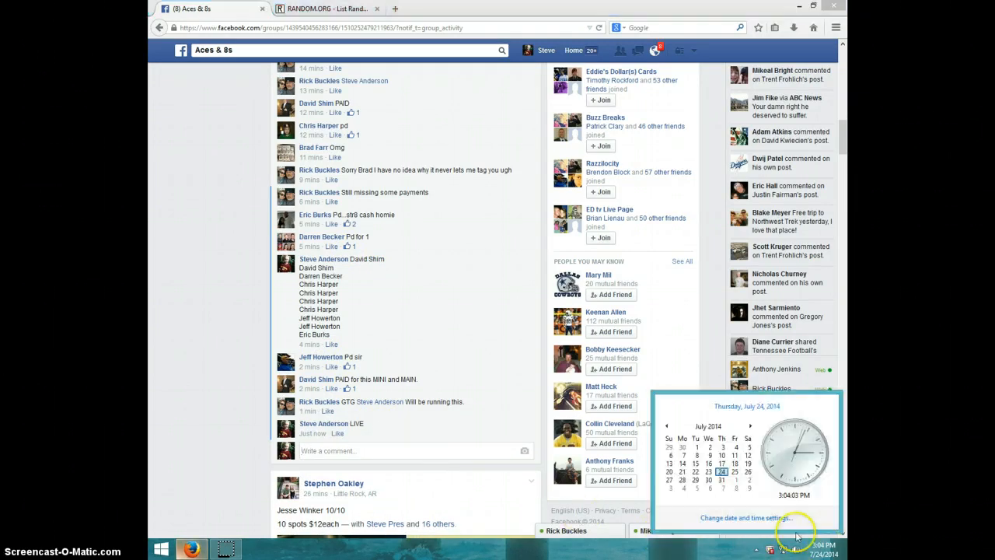
pyautogui.click(323, 10)
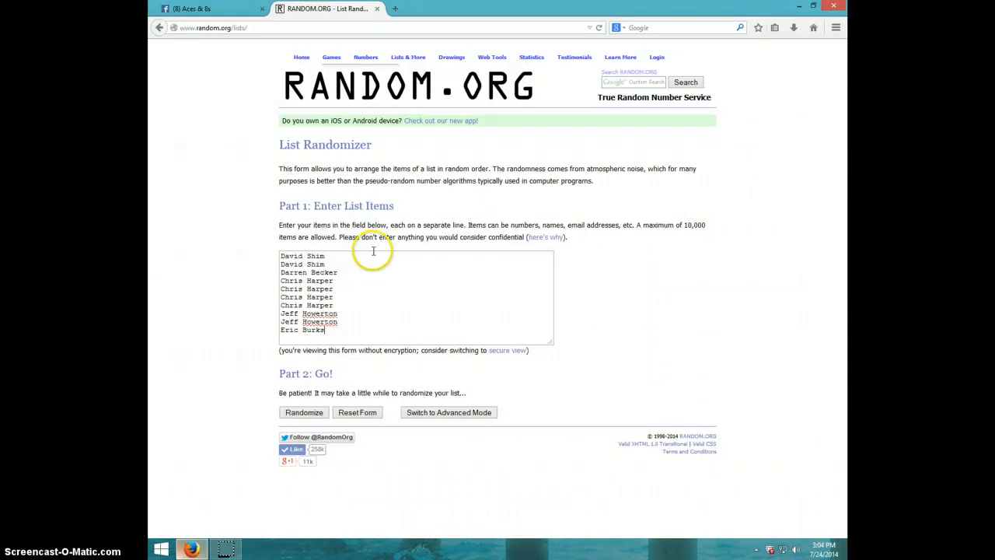
pyautogui.moveTo(339, 273)
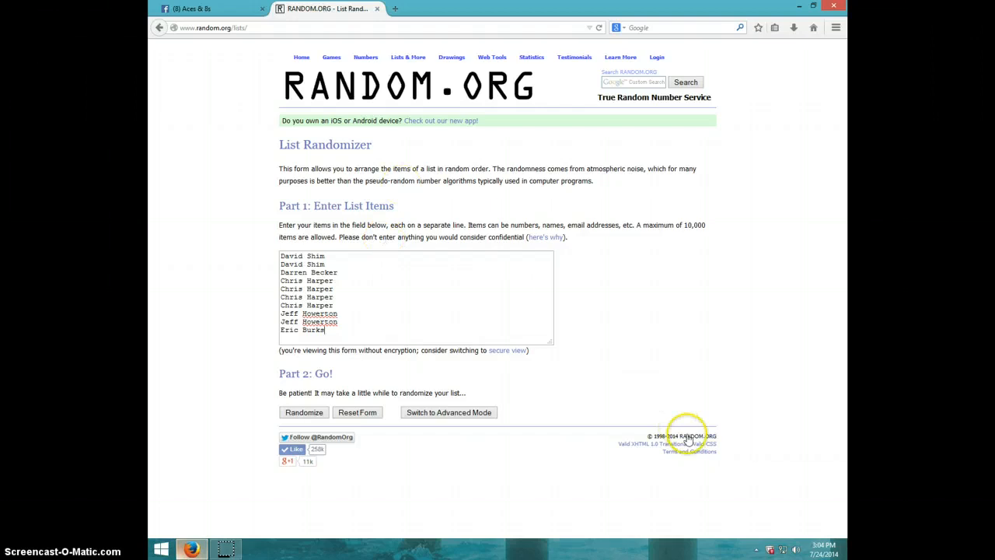
pyautogui.click(783, 547)
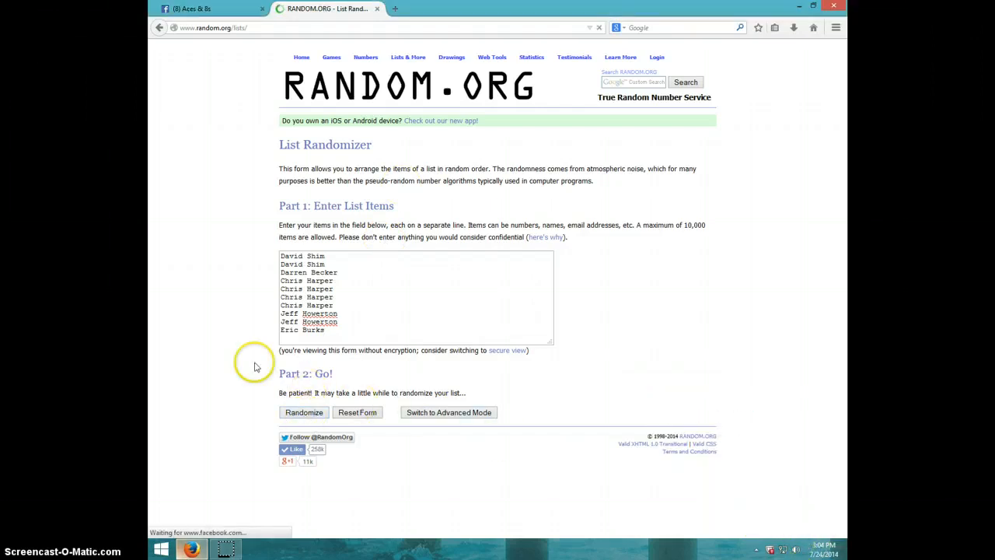
pyautogui.click(303, 411)
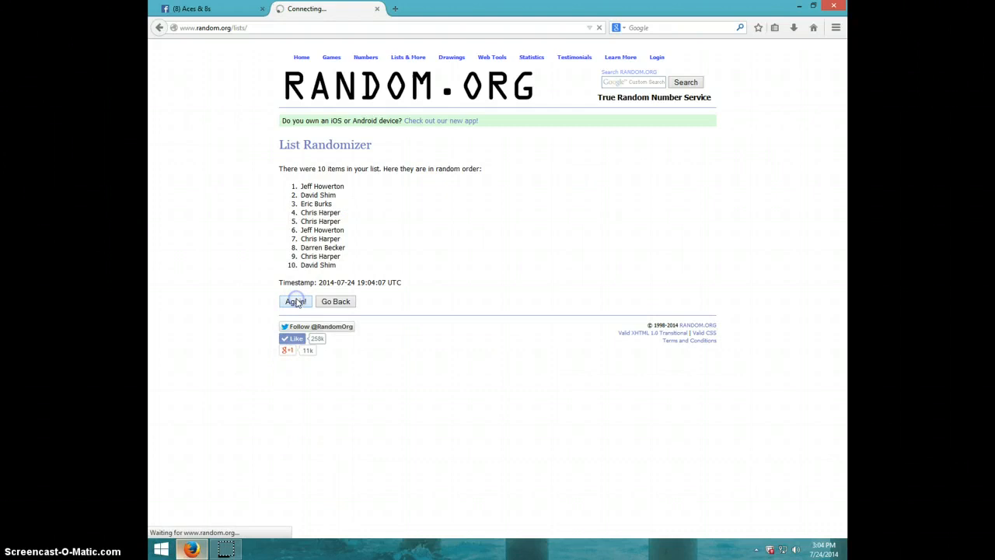
# - Reshuffle the name list six more times with Again! until it reads 7 randomizations
pyautogui.click(295, 301)
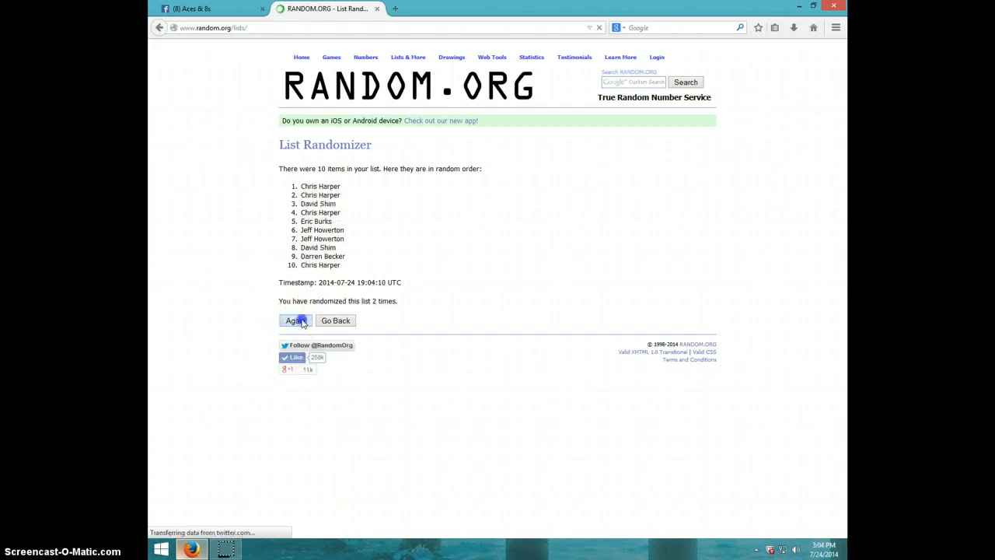
pyautogui.click(295, 320)
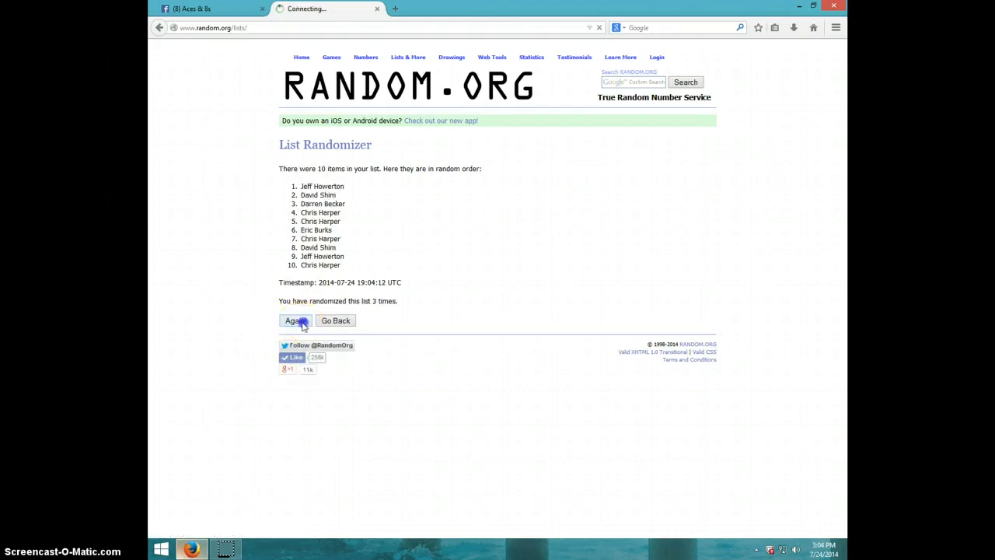
pyautogui.click(296, 321)
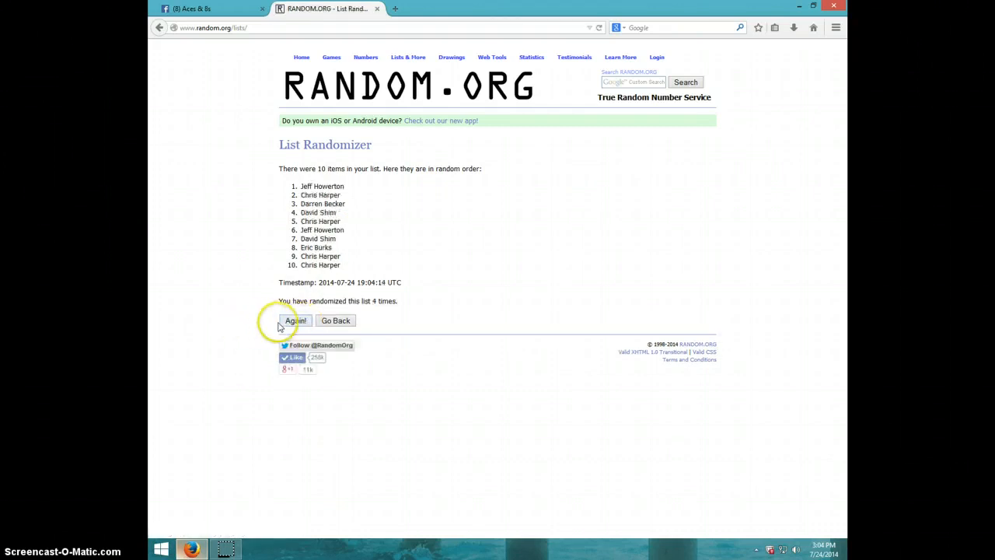
pyautogui.click(295, 320)
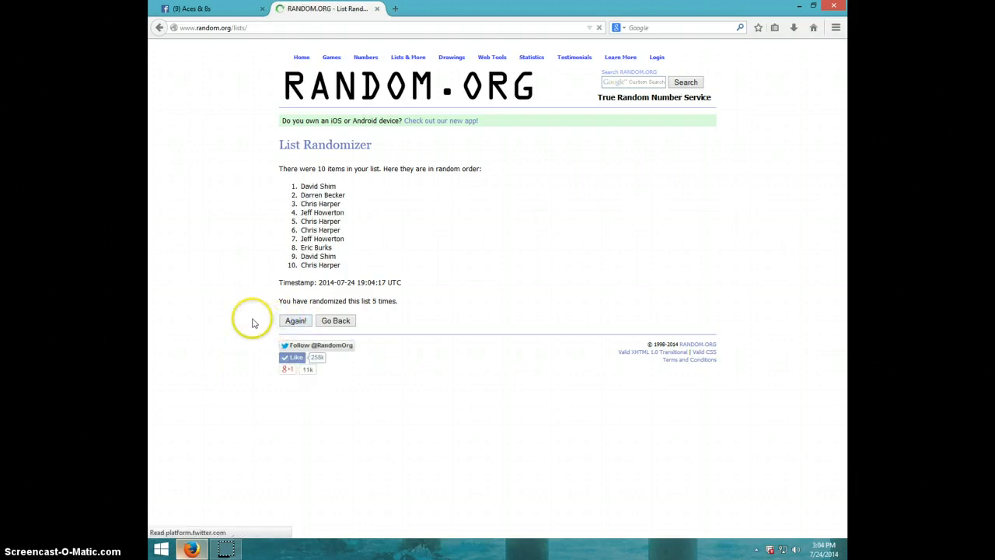
pyautogui.click(295, 320)
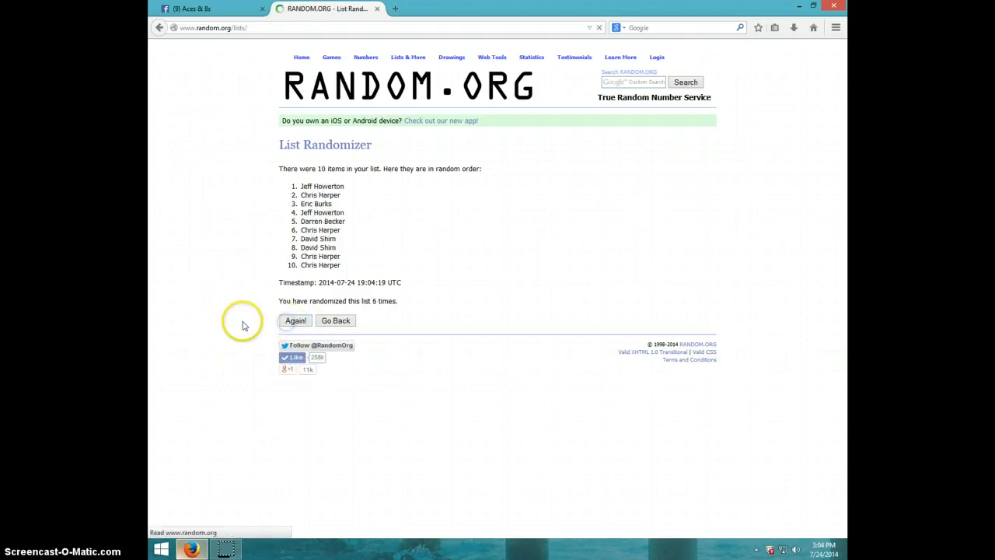
pyautogui.click(295, 320)
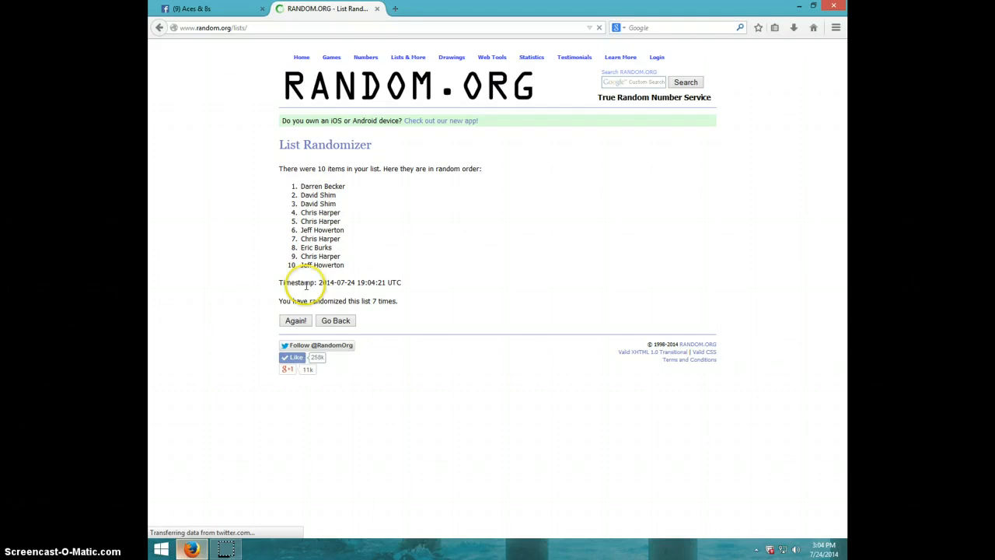
pyautogui.moveTo(809, 532)
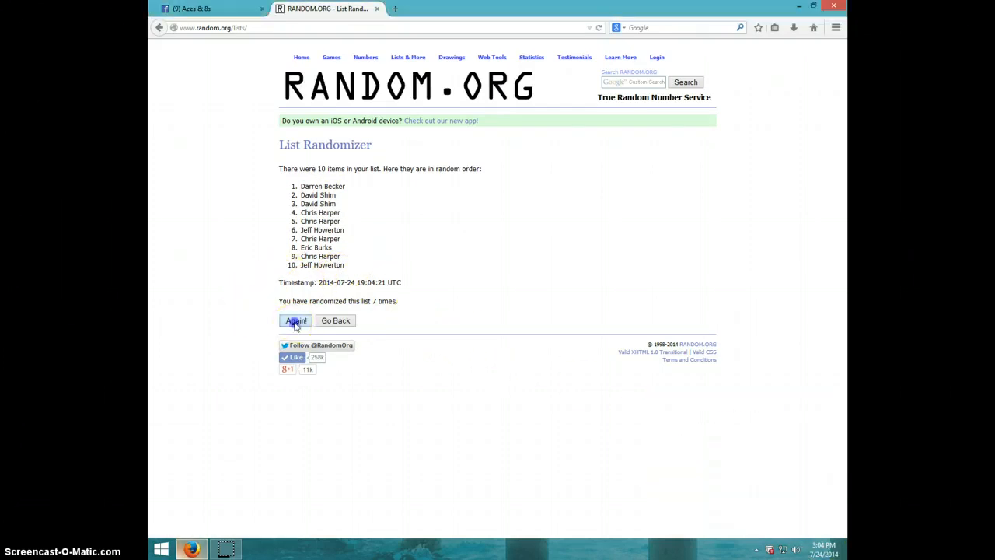
# - Reshuffle the list an eighth time and check the taskbar clock
pyautogui.click(295, 320)
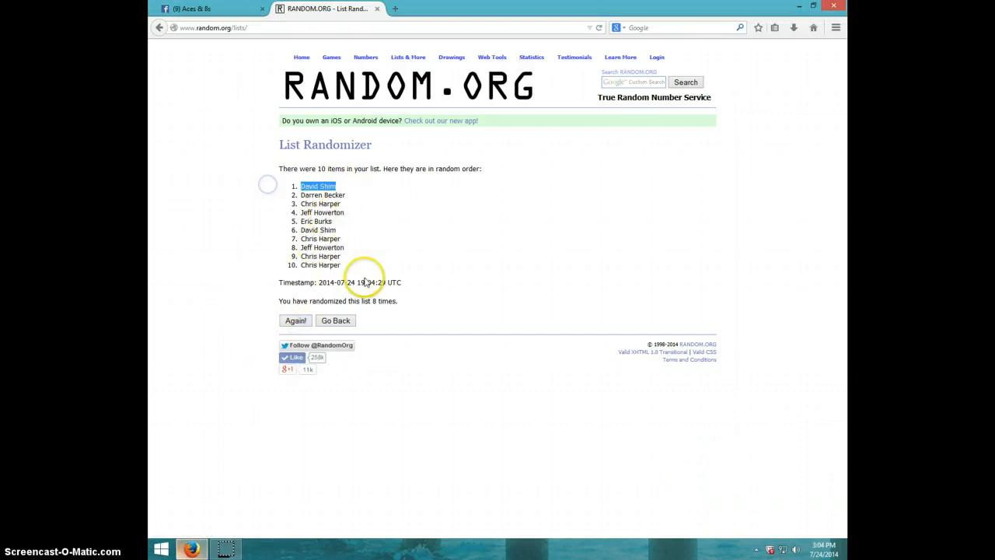
pyautogui.moveTo(470, 298)
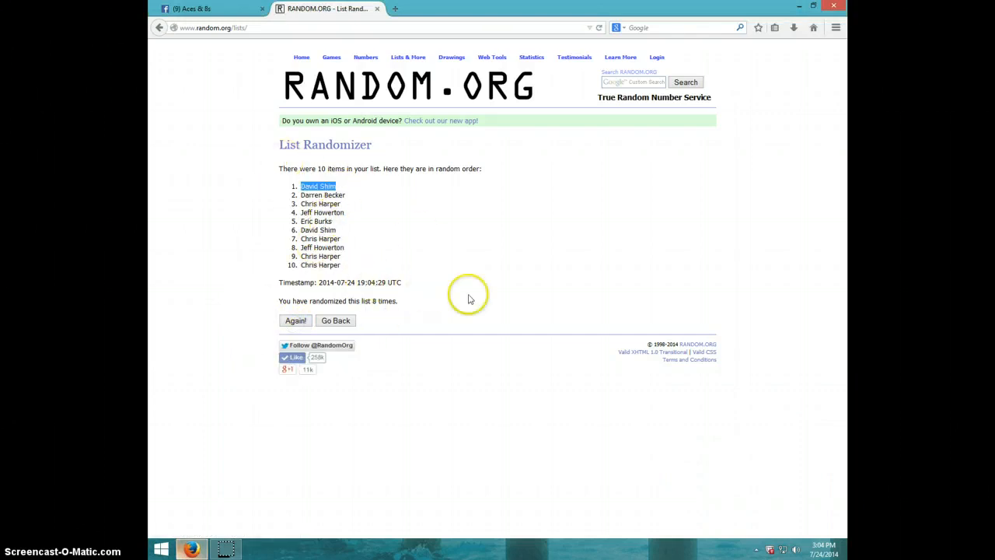
pyautogui.click(821, 550)
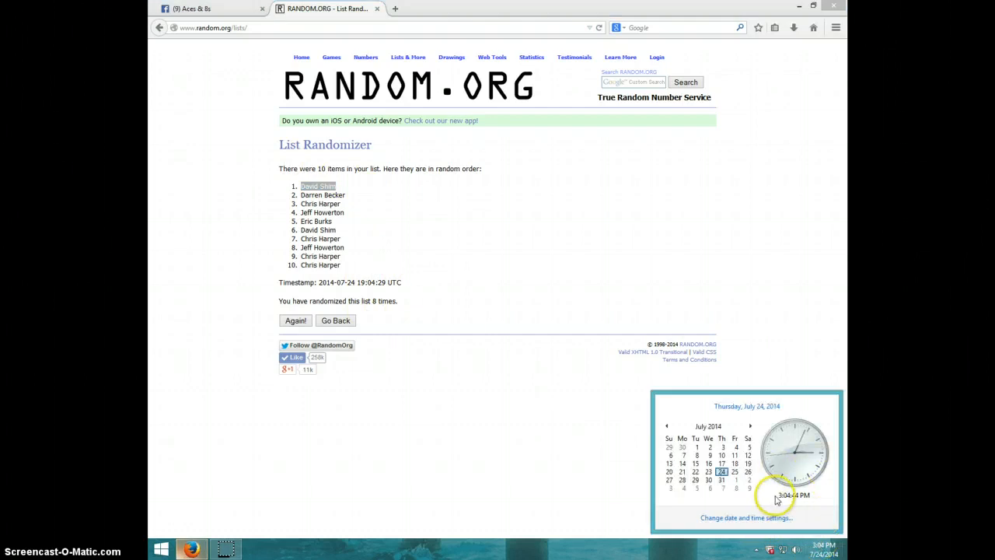
# - Post a 'DONE' comment on the Facebook group thread and check the clock
pyautogui.click(194, 10)
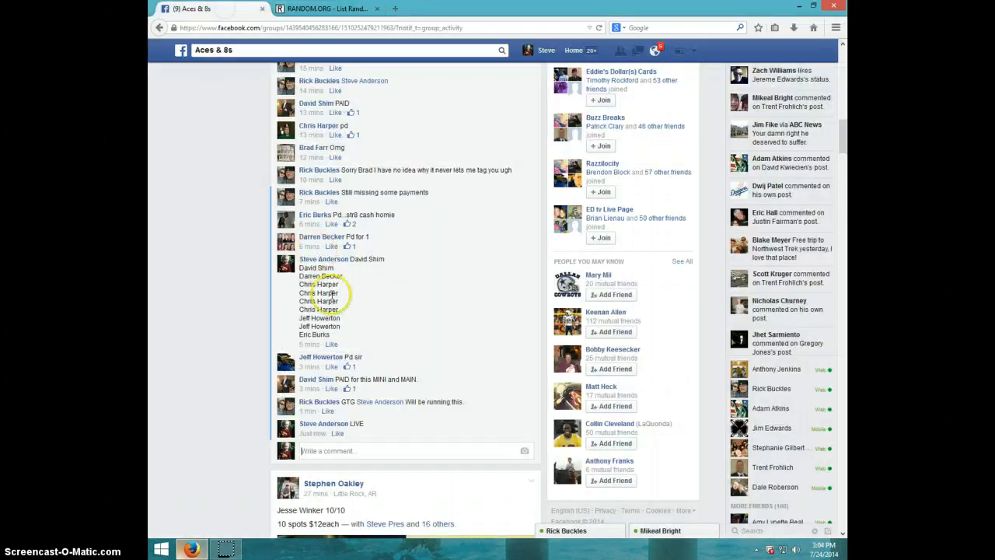
pyautogui.moveTo(277, 407)
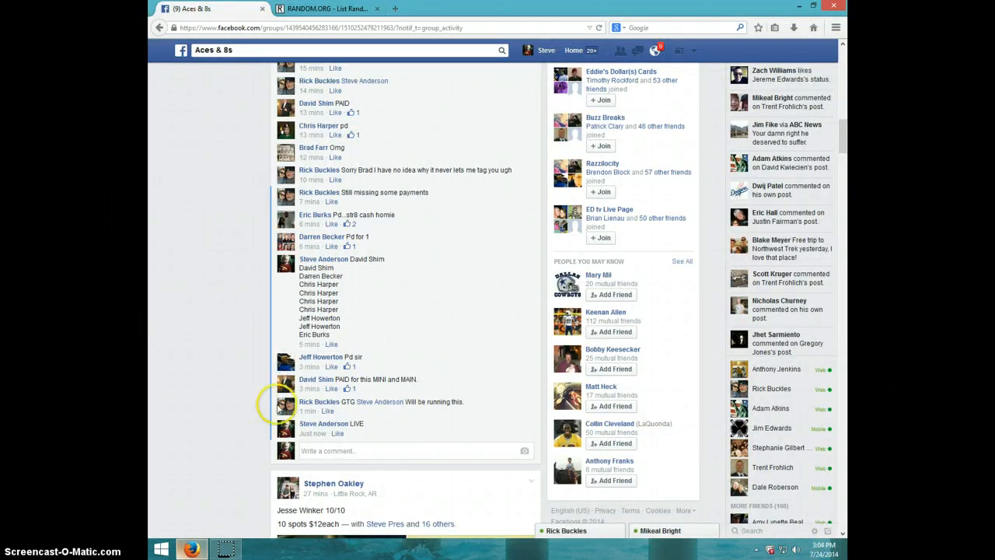
pyautogui.moveTo(481, 429)
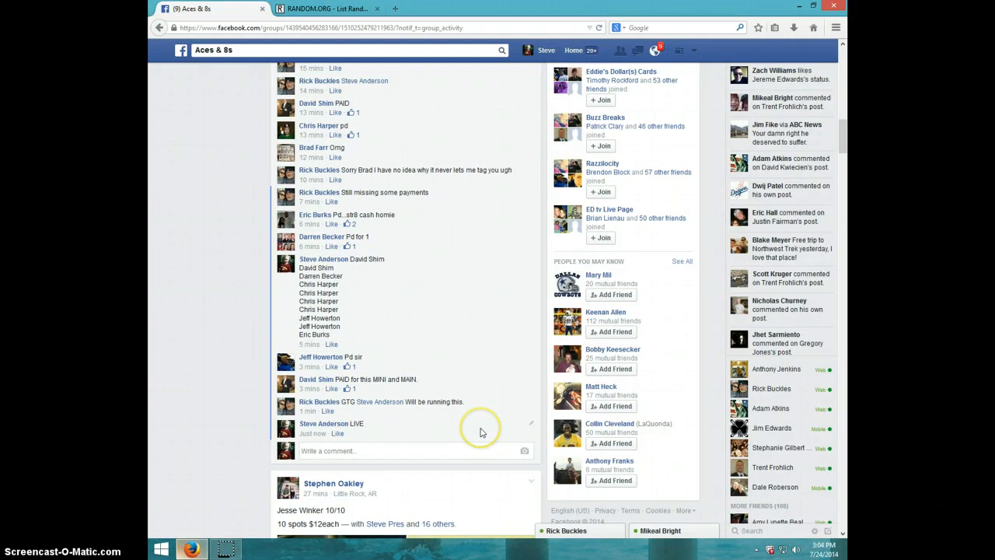
pyautogui.write('DONE')
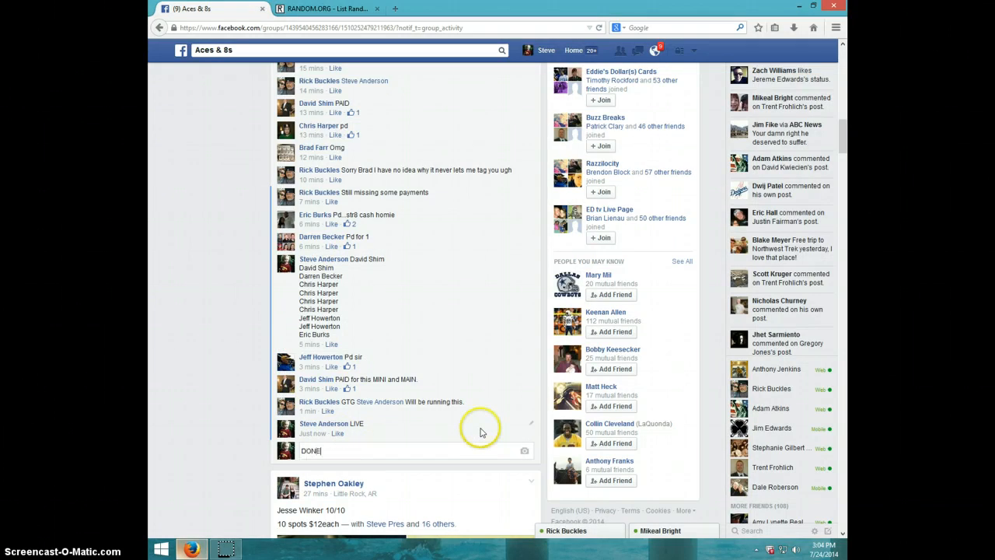
pyautogui.press('enter')
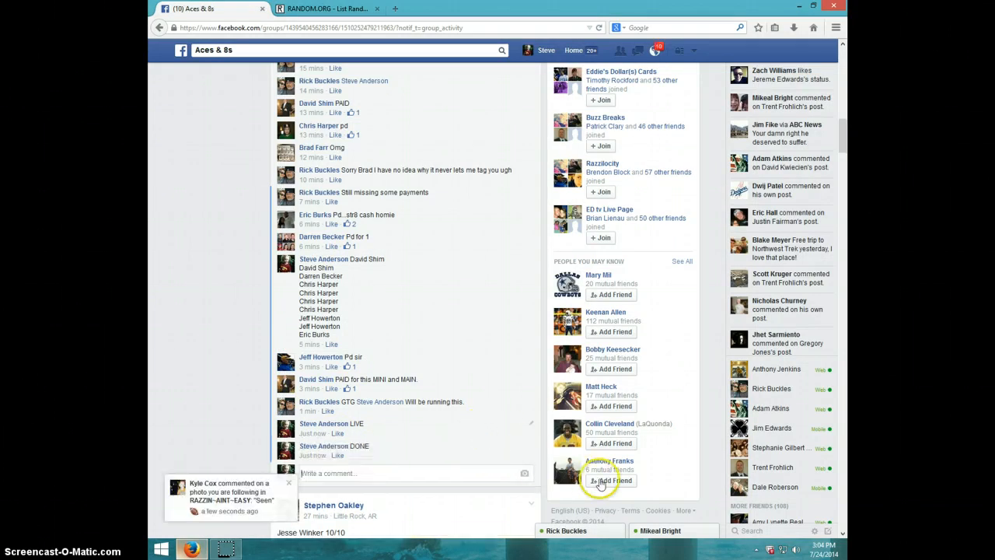
pyautogui.click(823, 552)
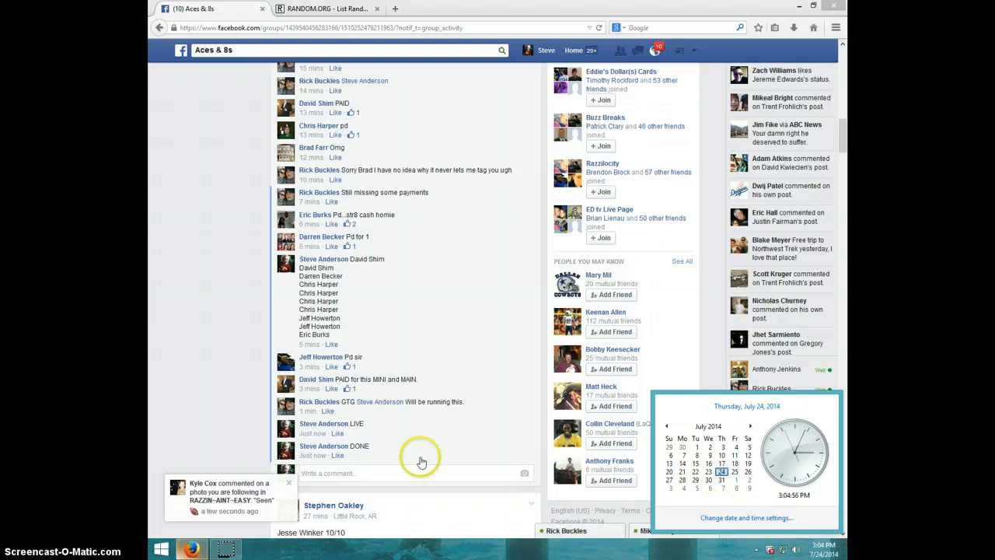